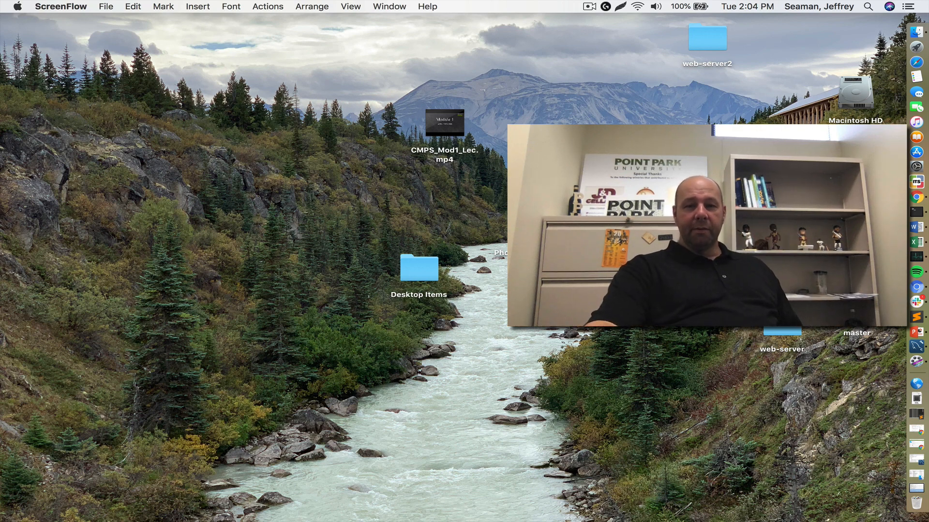
mouse_move(444, 123)
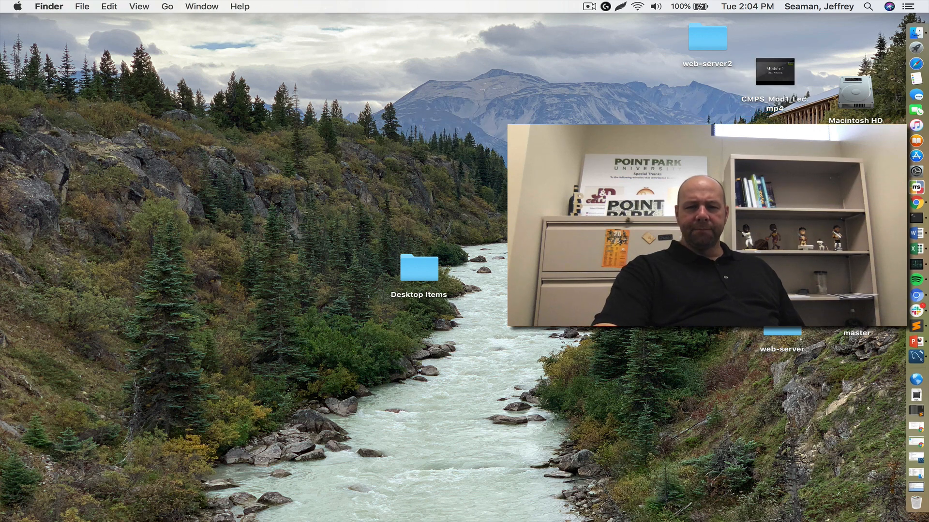
Move the CMPS_Mod1 lecture .mp4 to the desktop's top right beside web-server2
click(418, 268)
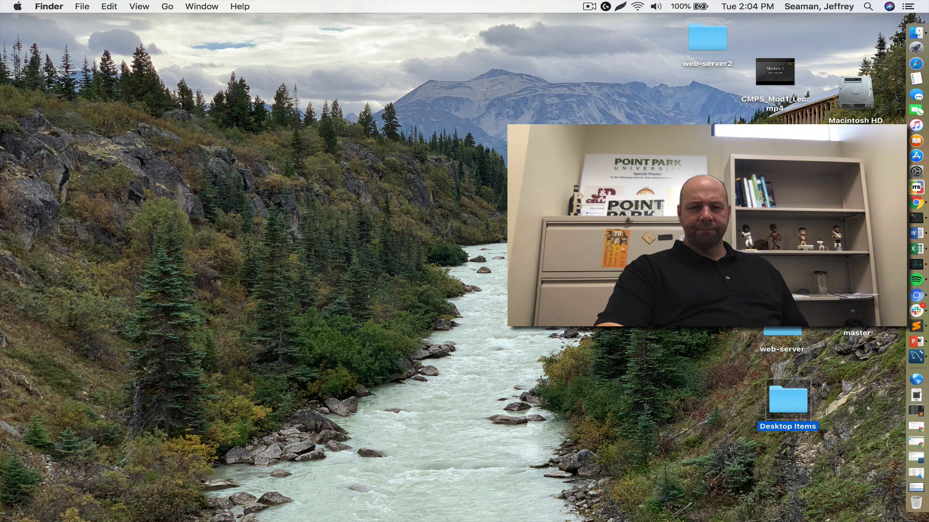
mouse_move(443, 215)
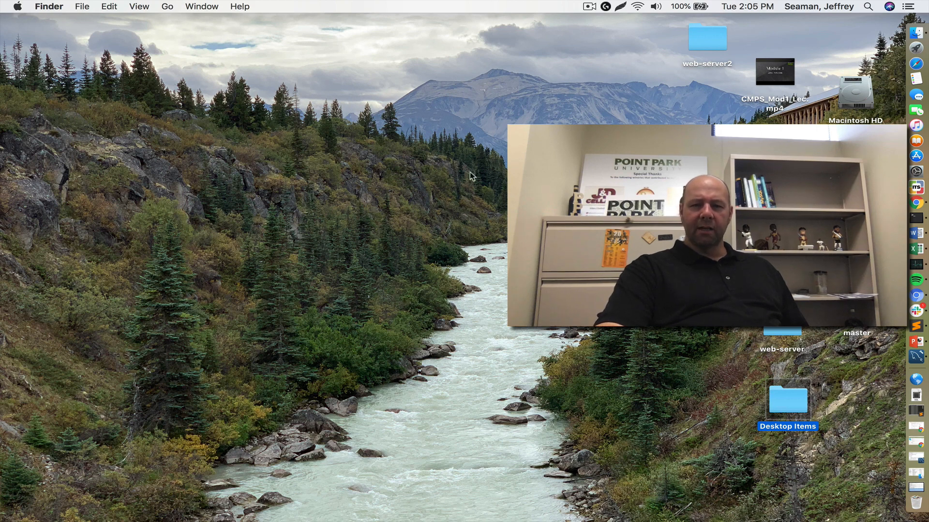
mouse_move(422, 190)
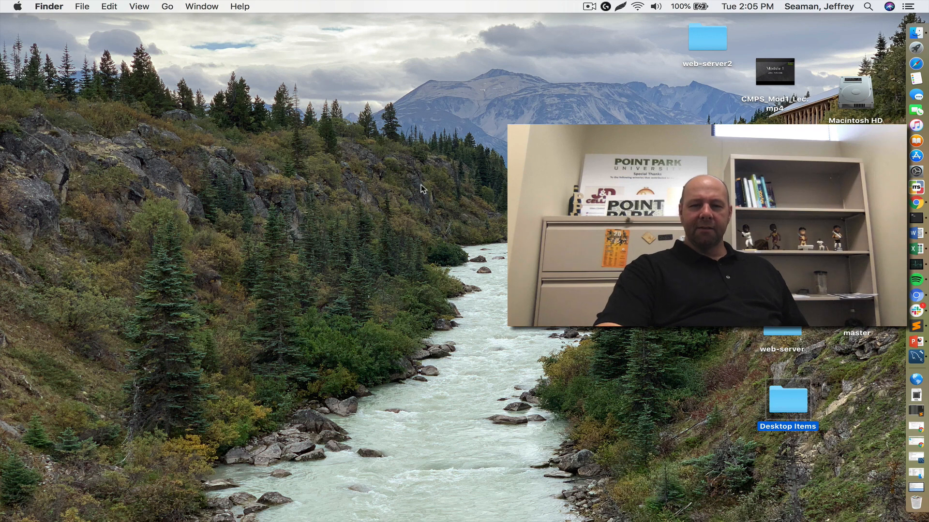
mouse_move(485, 193)
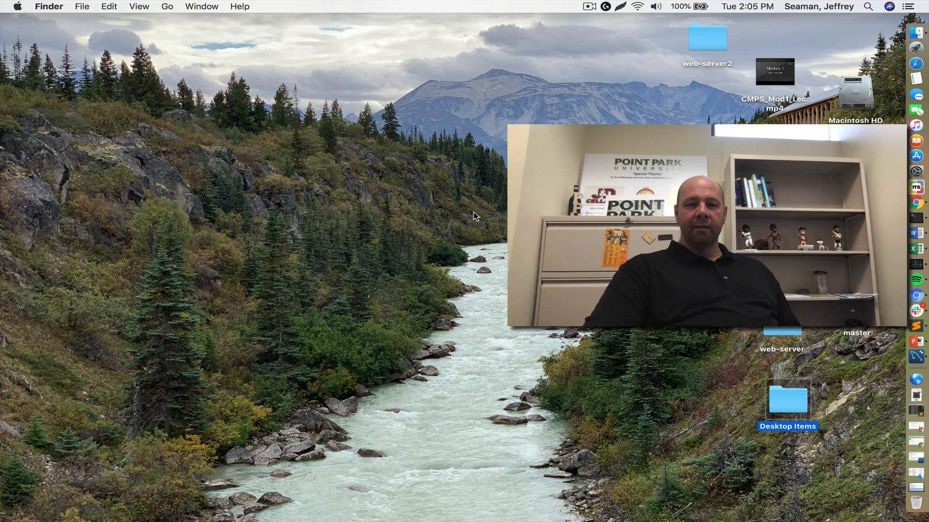
mouse_move(412, 204)
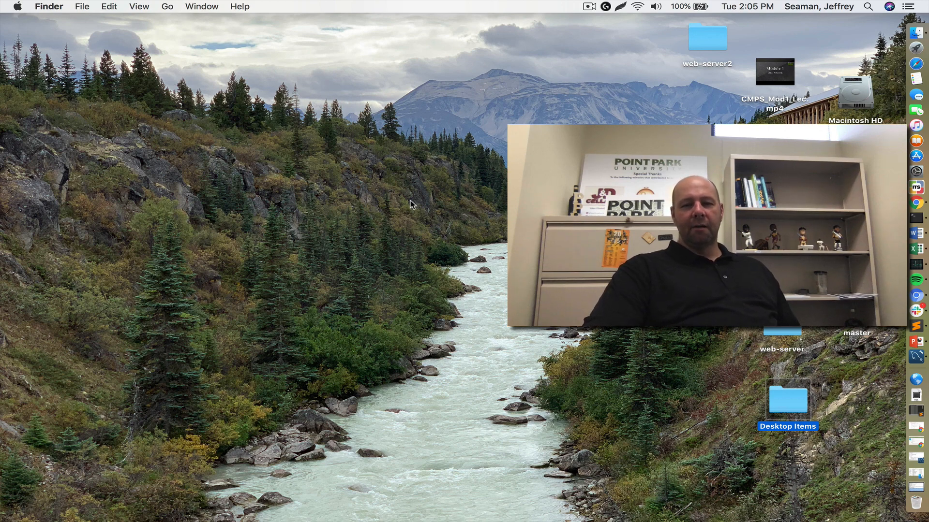